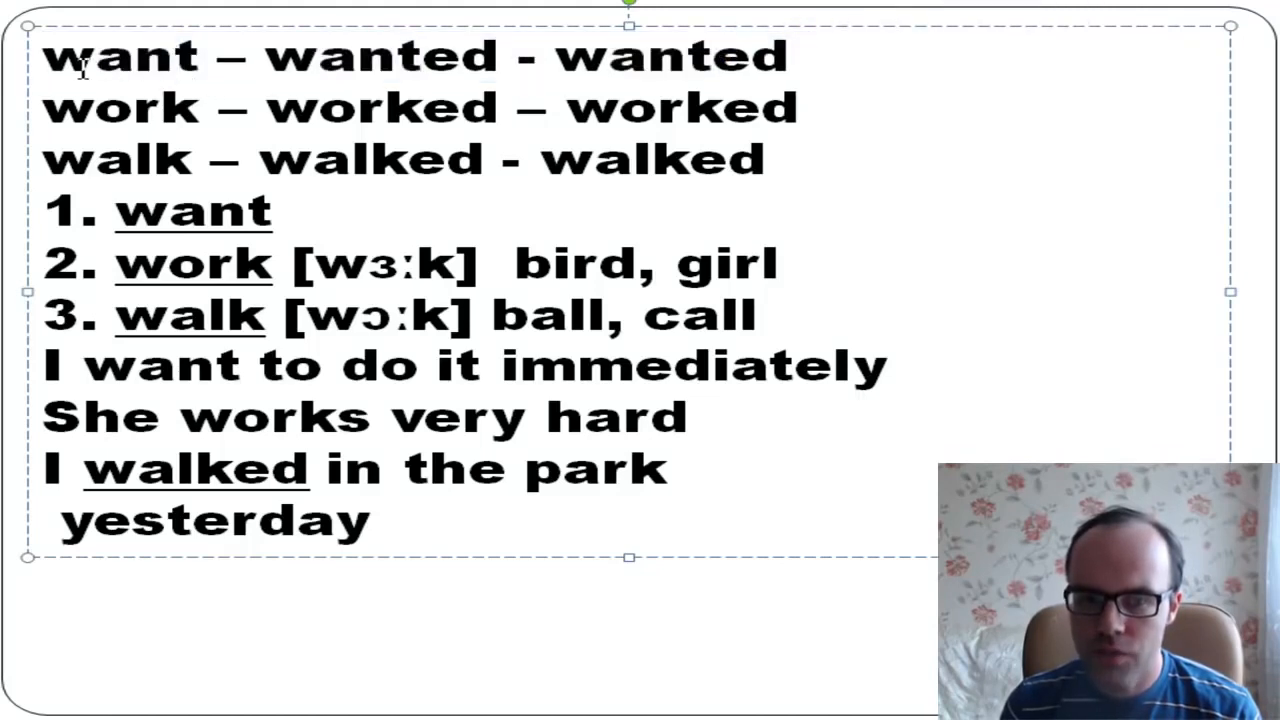
Step: Locate the words want, wanted and worked in the first two verb lines
left_click(172, 56)
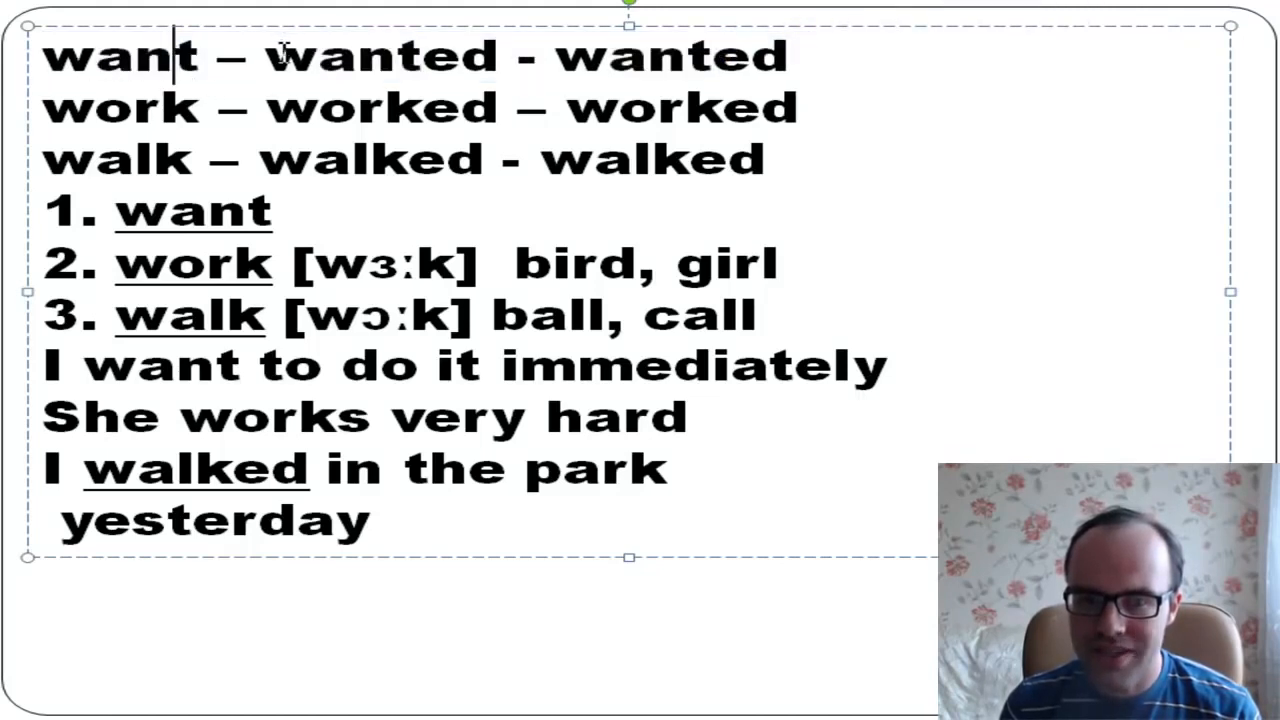
double_click(462, 56)
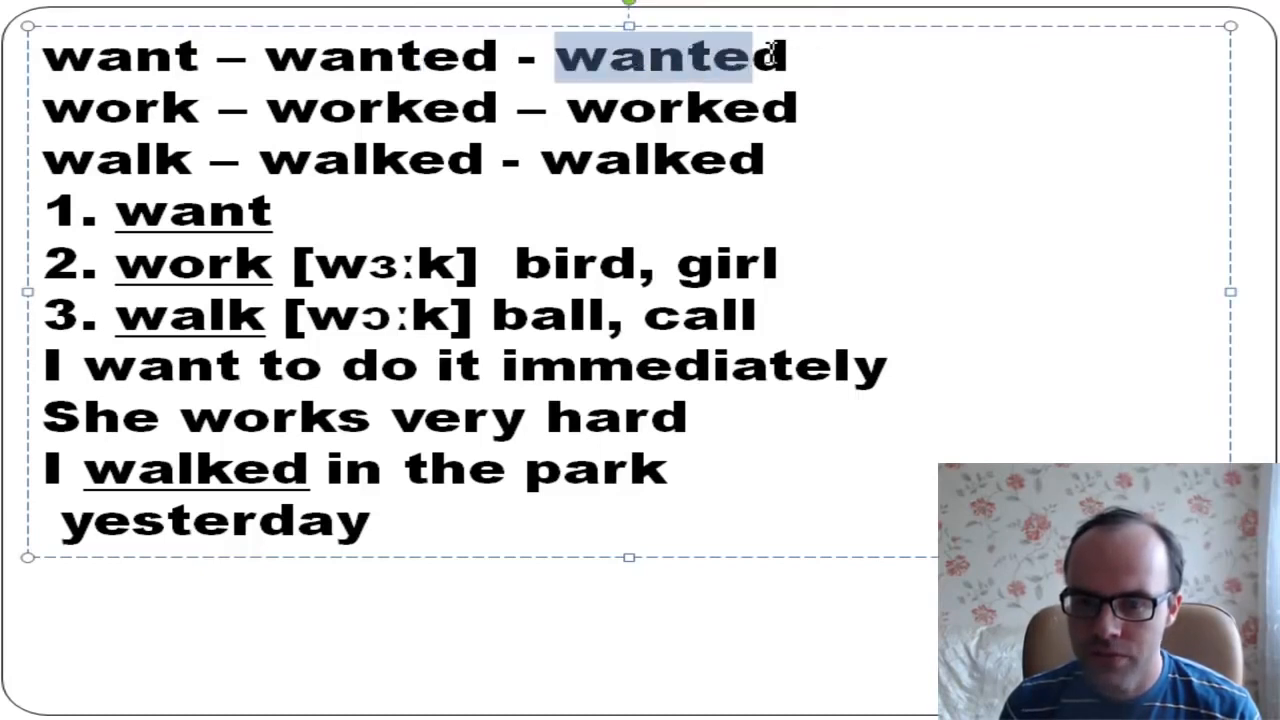
left_click_drag(770, 56, 264, 56)
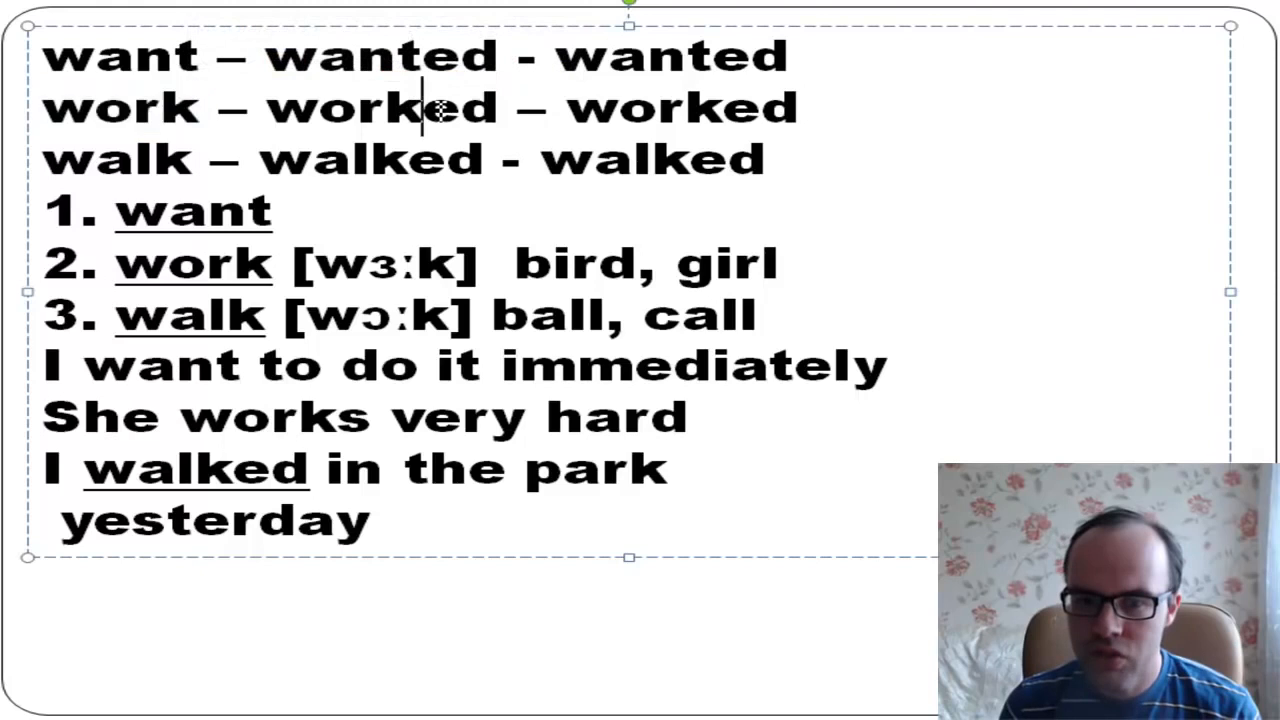
double_click(450, 108)
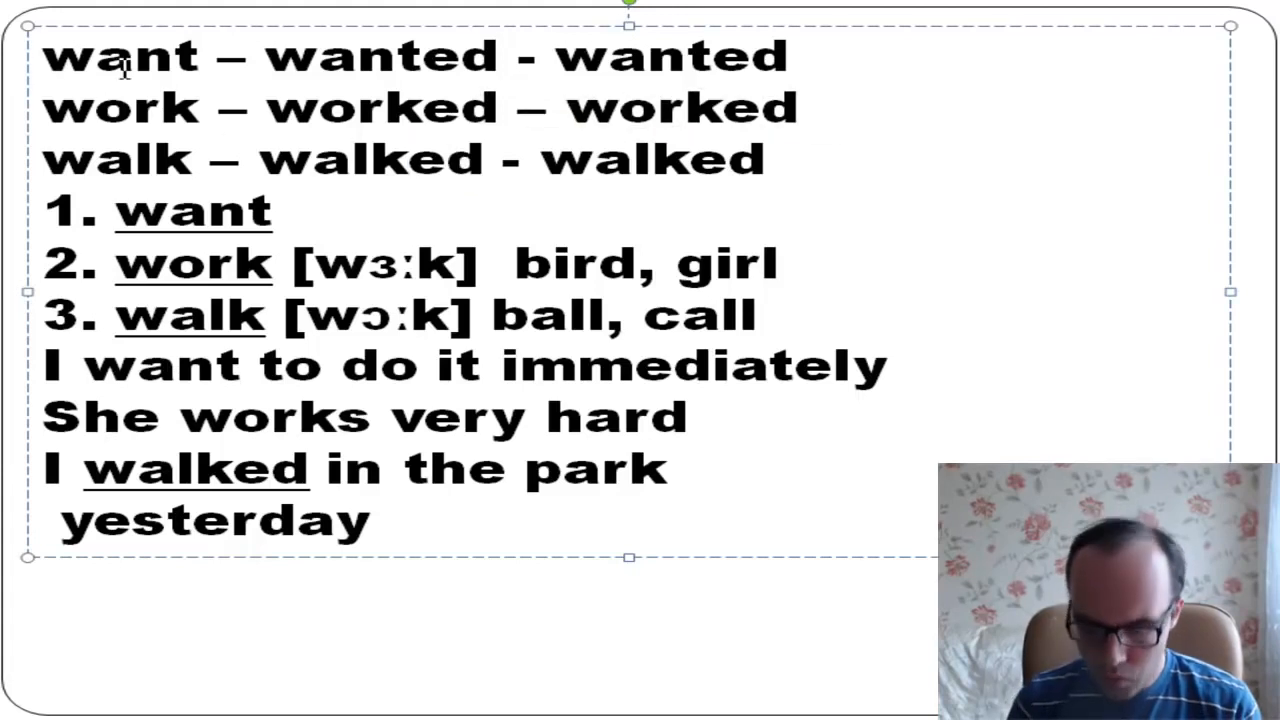
Step: Insert the pronoun I before want, wanted and worked, then pick out want in item 1
type("I")
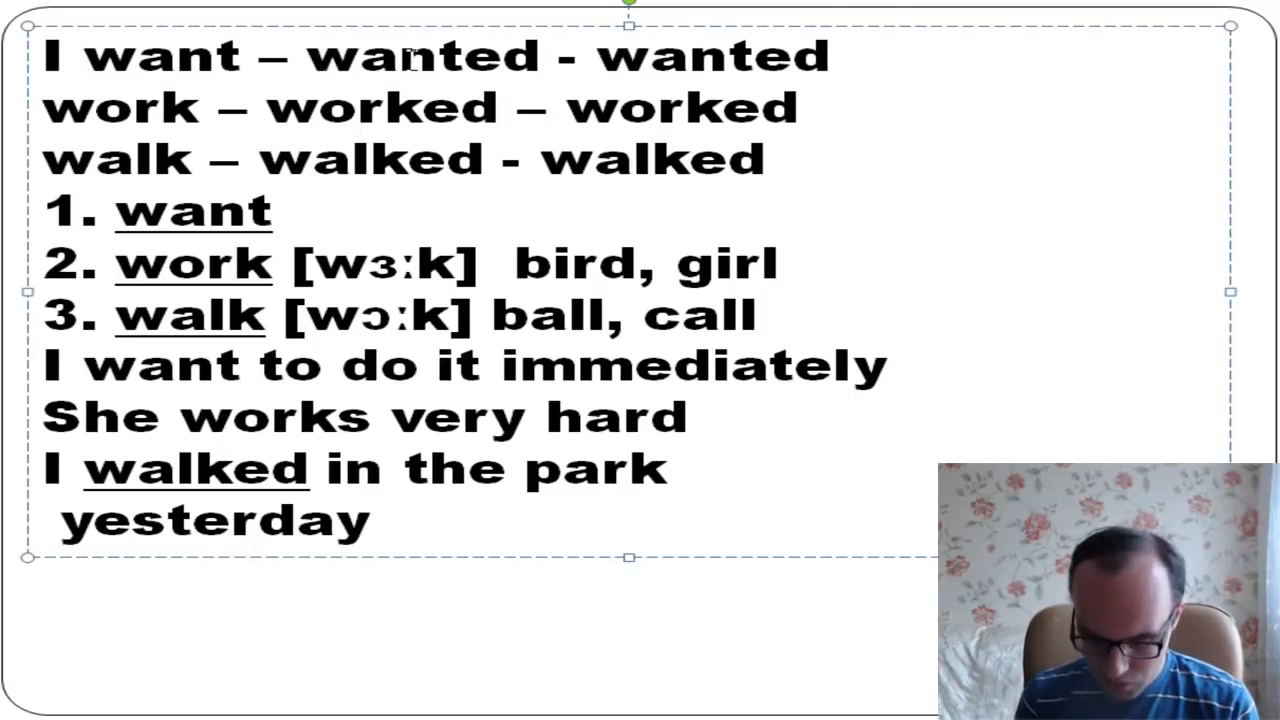
type("I")
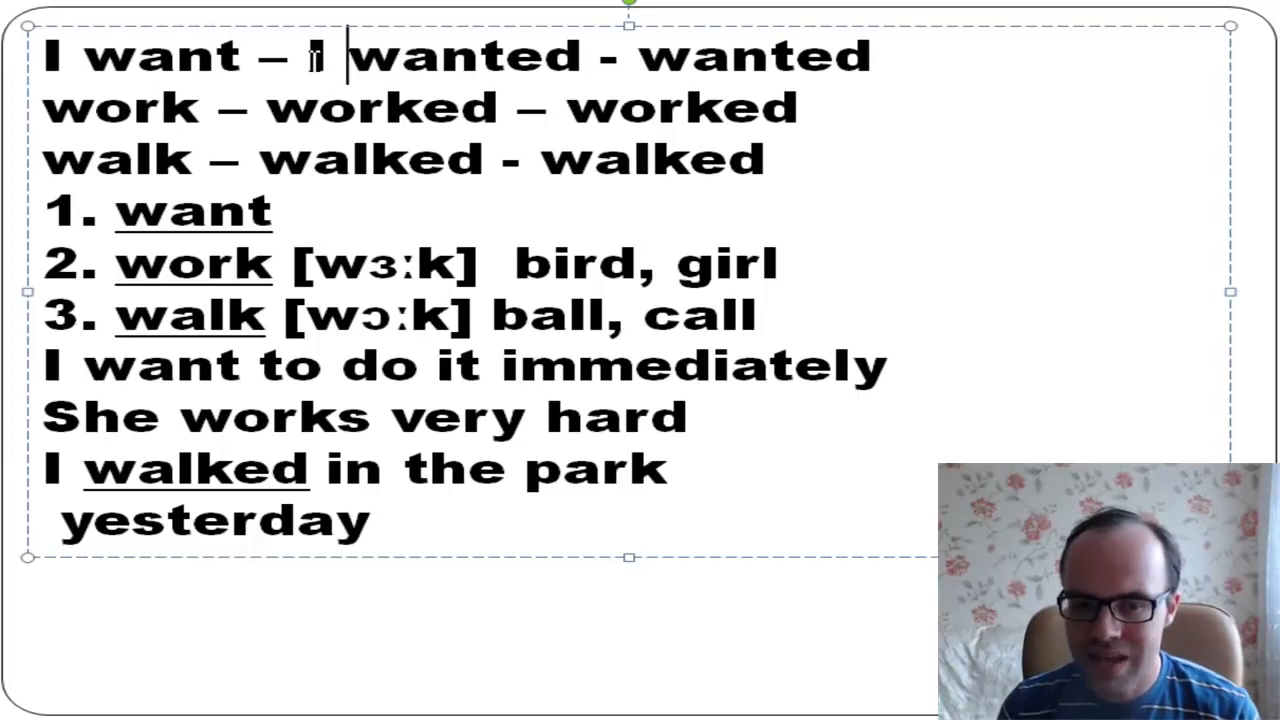
type("I")
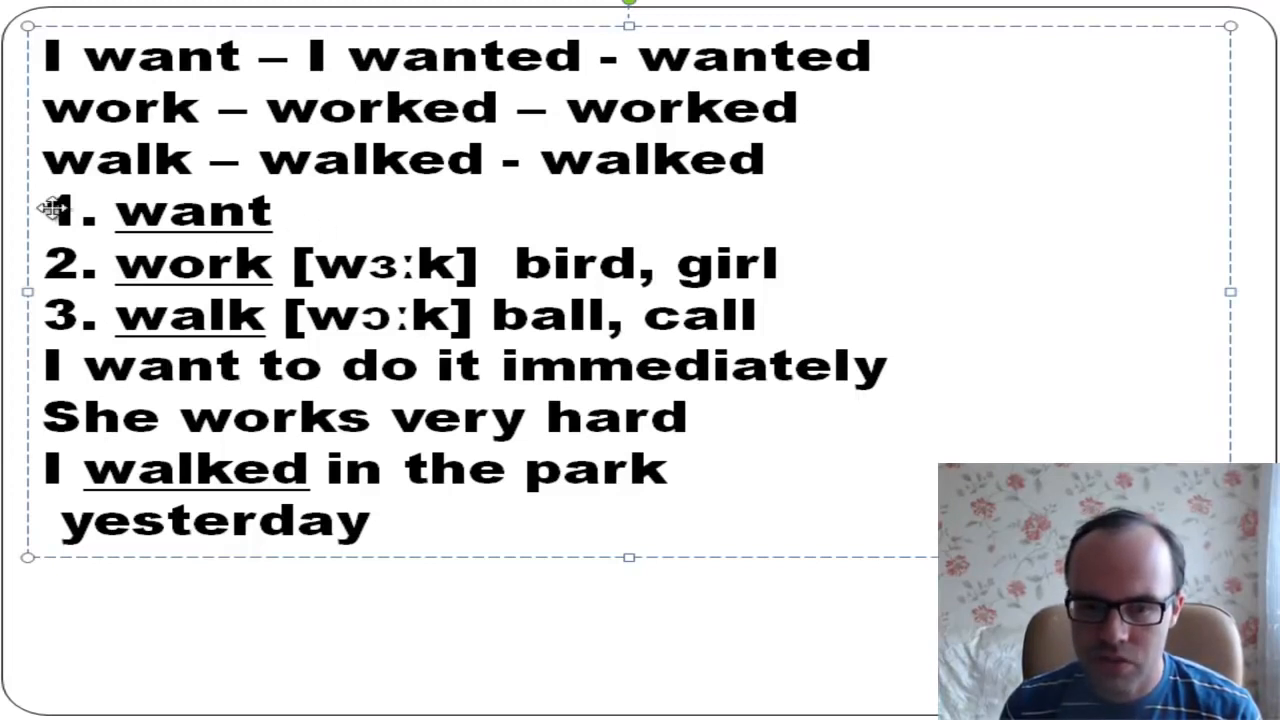
double_click(190, 212)
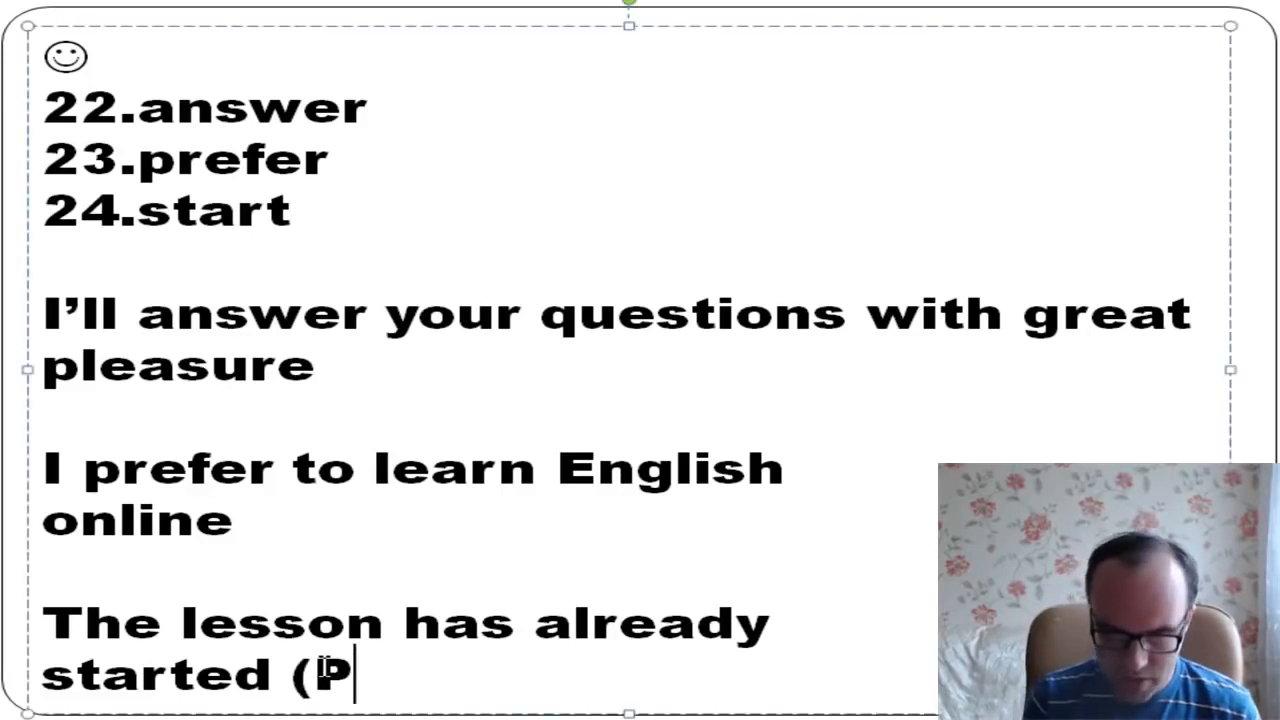
Step: Complete '(Present Perfect)' after 'The lesson has already started' and select 'already'
type("resen")
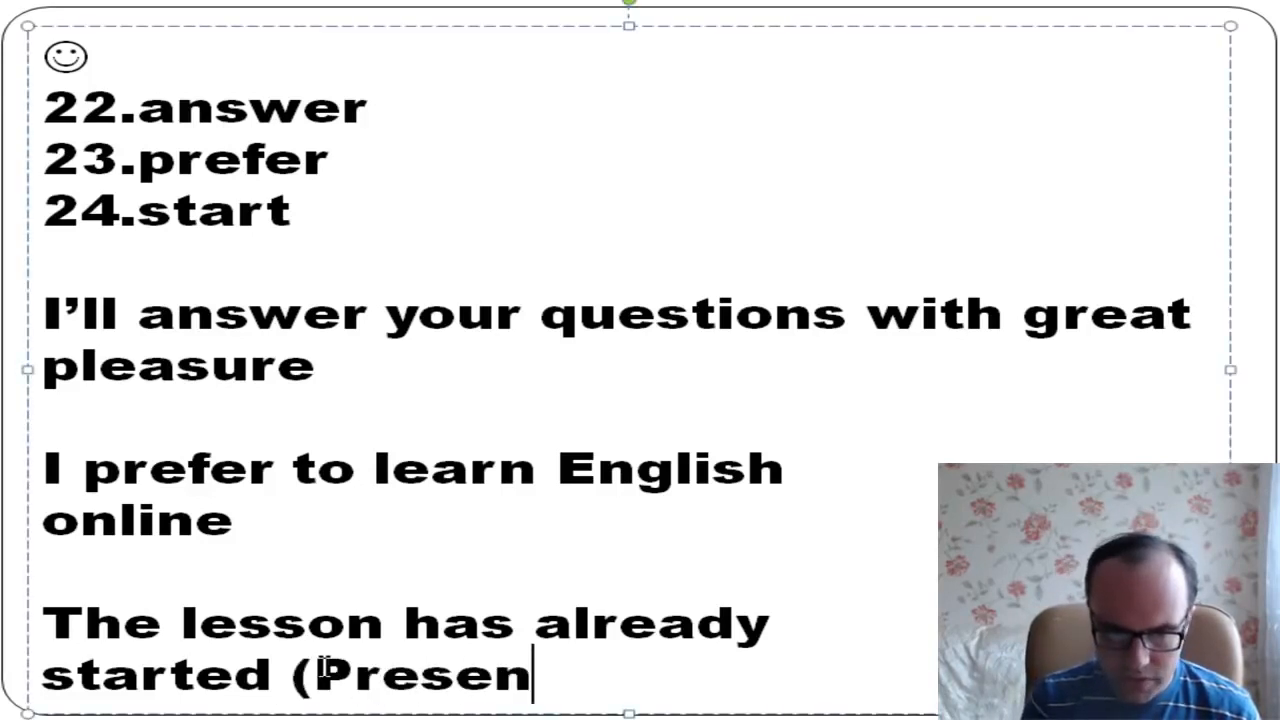
type("t Perfect")
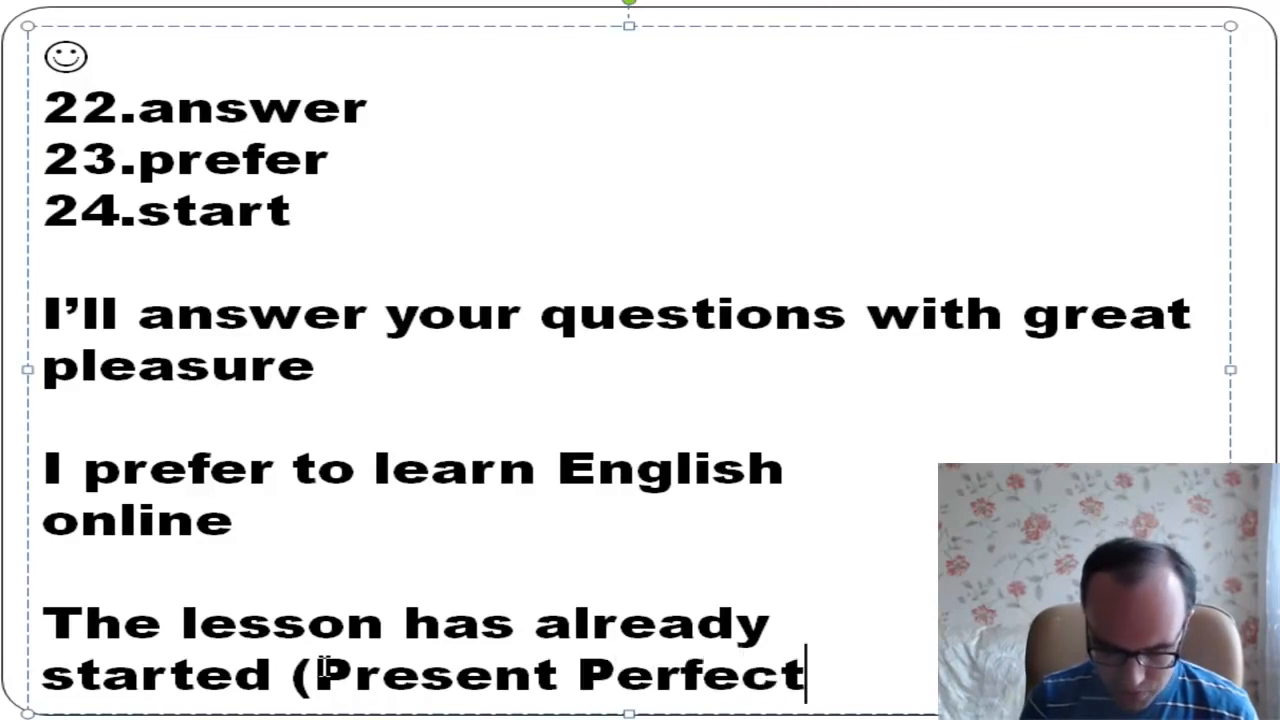
type(")")
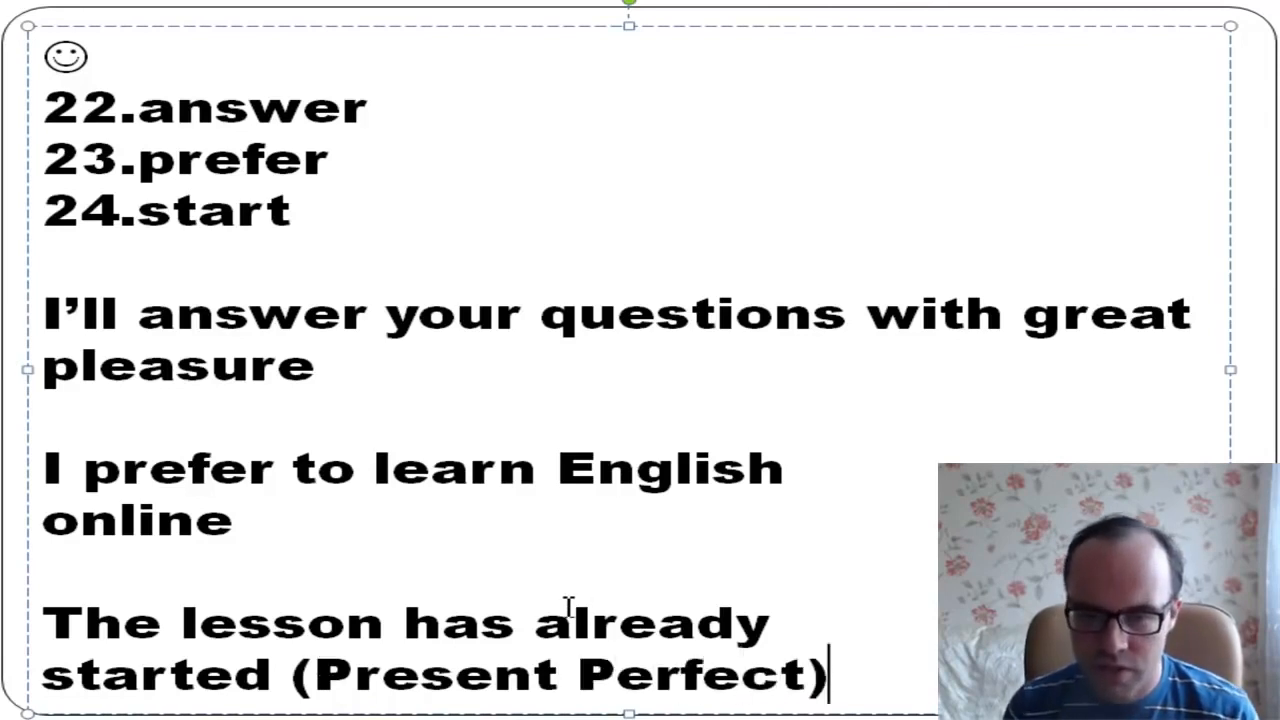
double_click(650, 622)
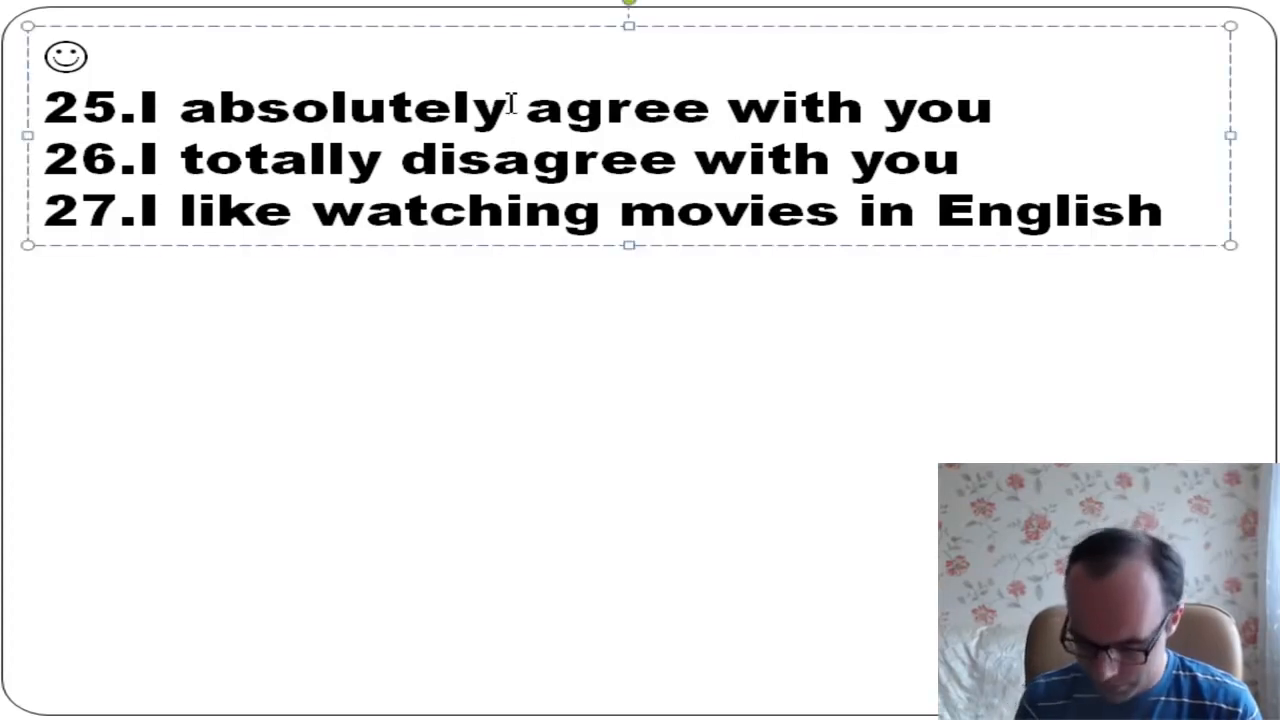
Step: Type 'fully' and reach the slide listing sentences 37 to 39, editing its text box
type("fully")
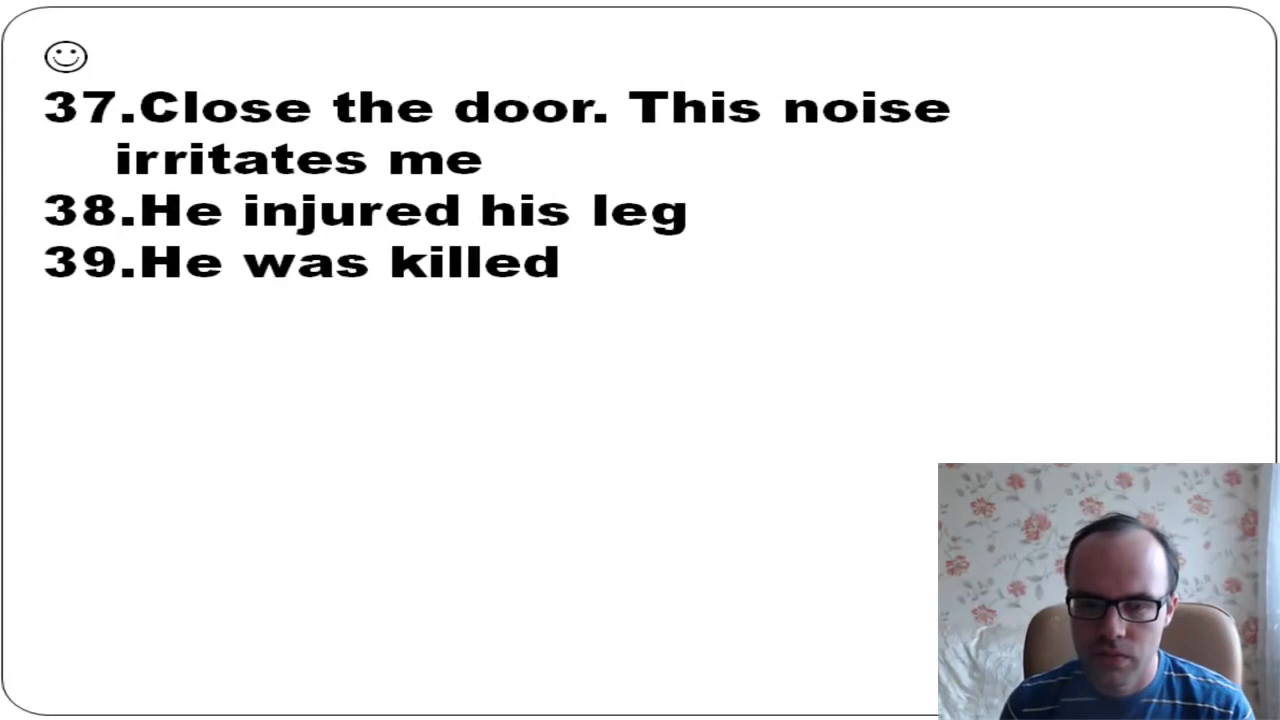
left_click(608, 118)
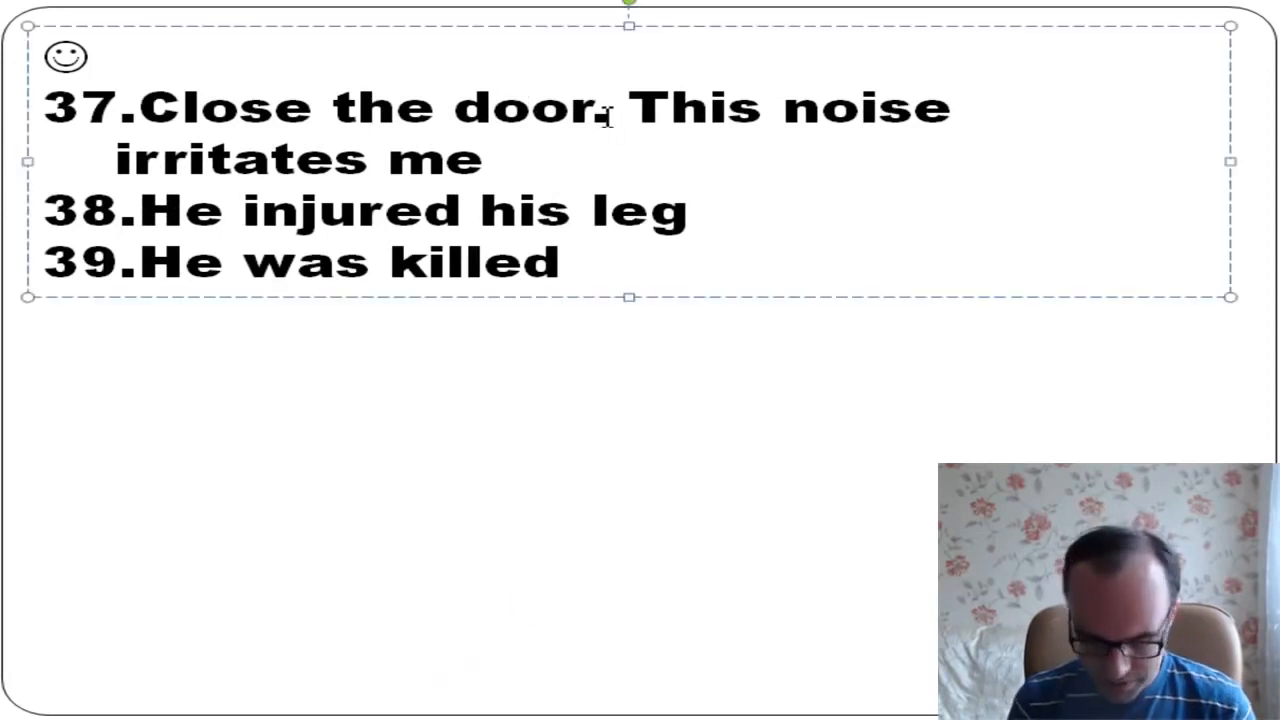